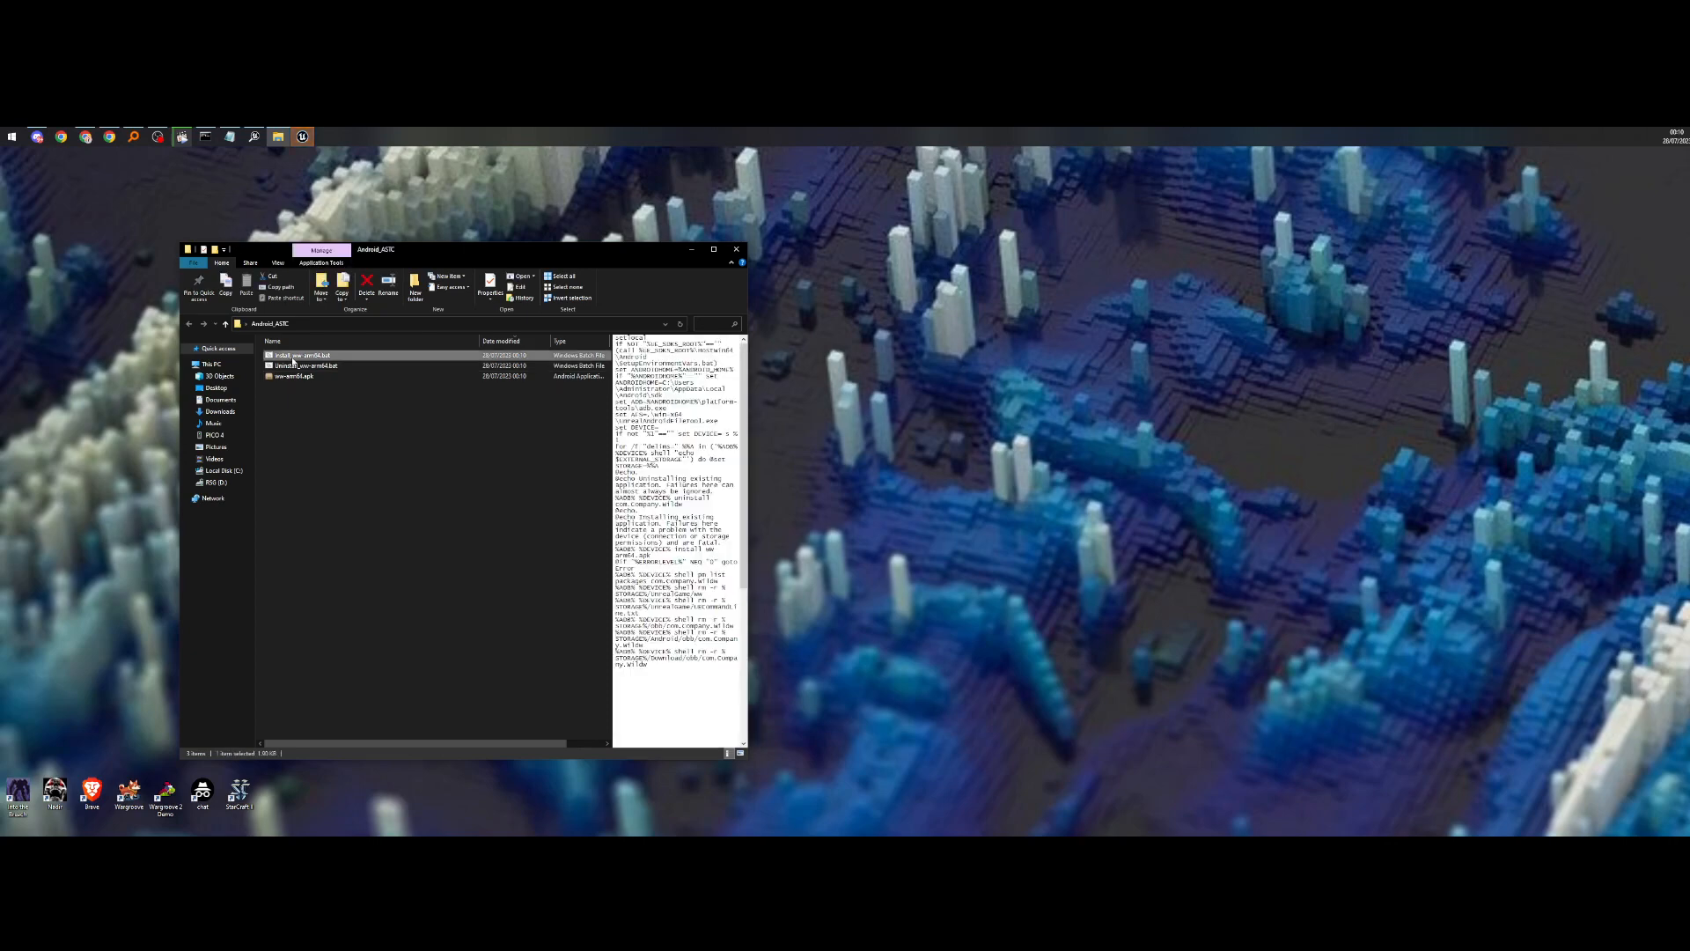
Step: Run install_ovr-armv8.bat from the Android_ASTC folder to install the APK on the Quest
double_click(306, 355)
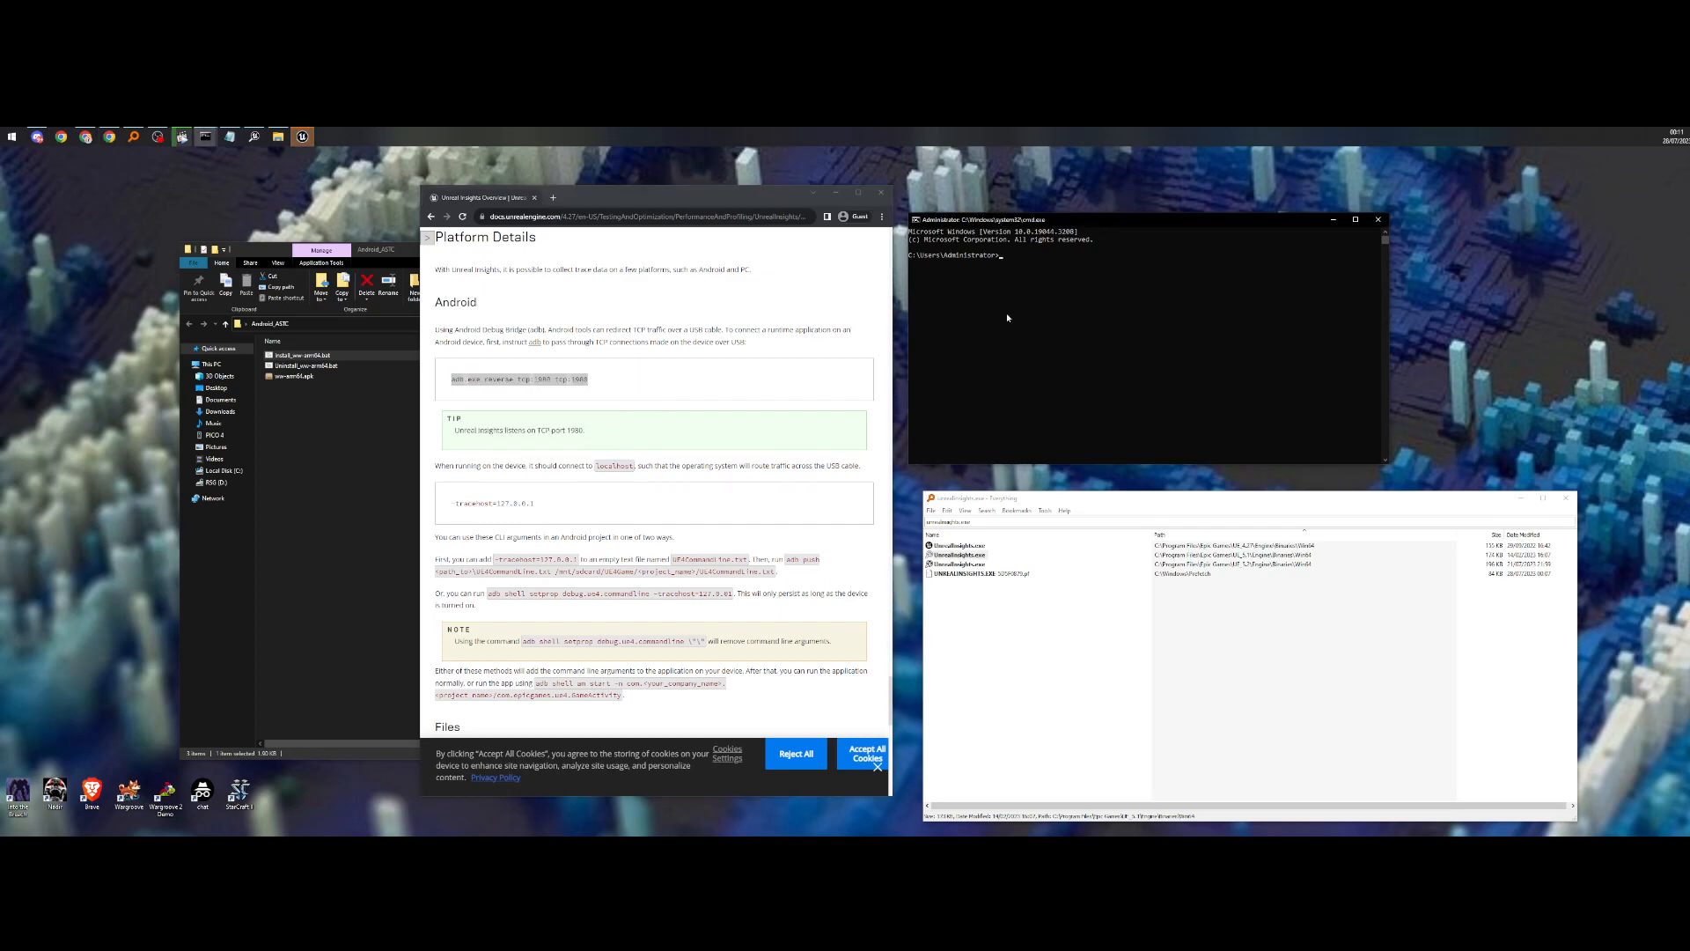
Step: Run adb devices and adb.exe reverse tcp:1980 tcp:1980 in Command Prompt
text(adb devices)
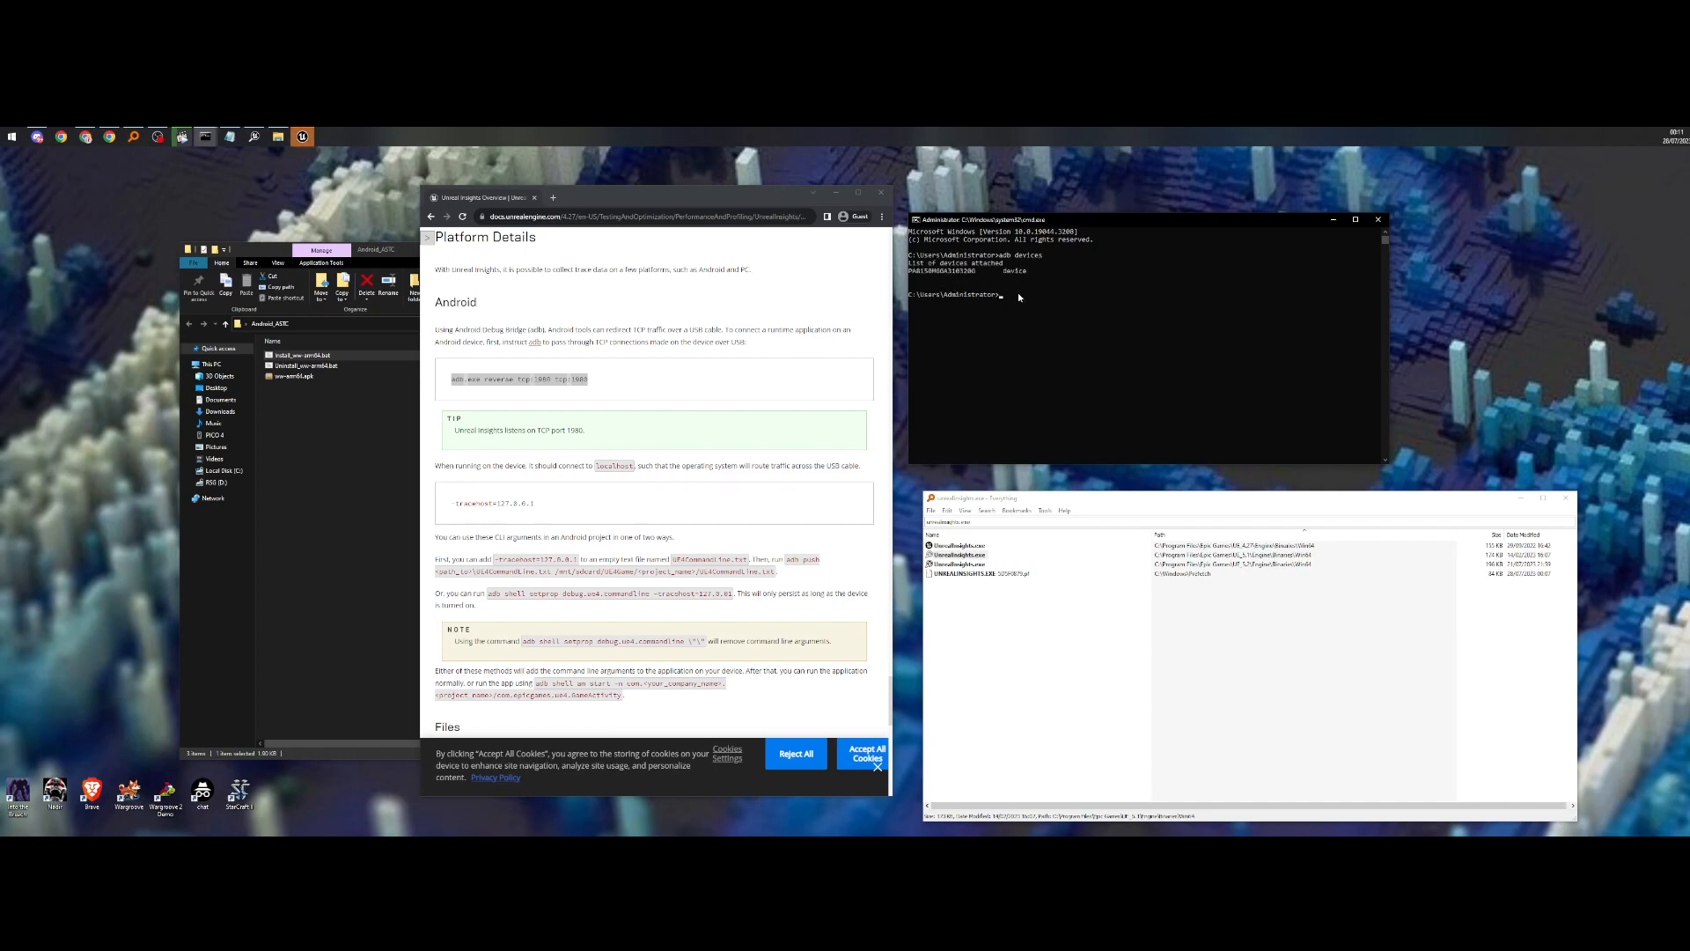
text(adb.exe reverse tcp:1980 tcp:1980)
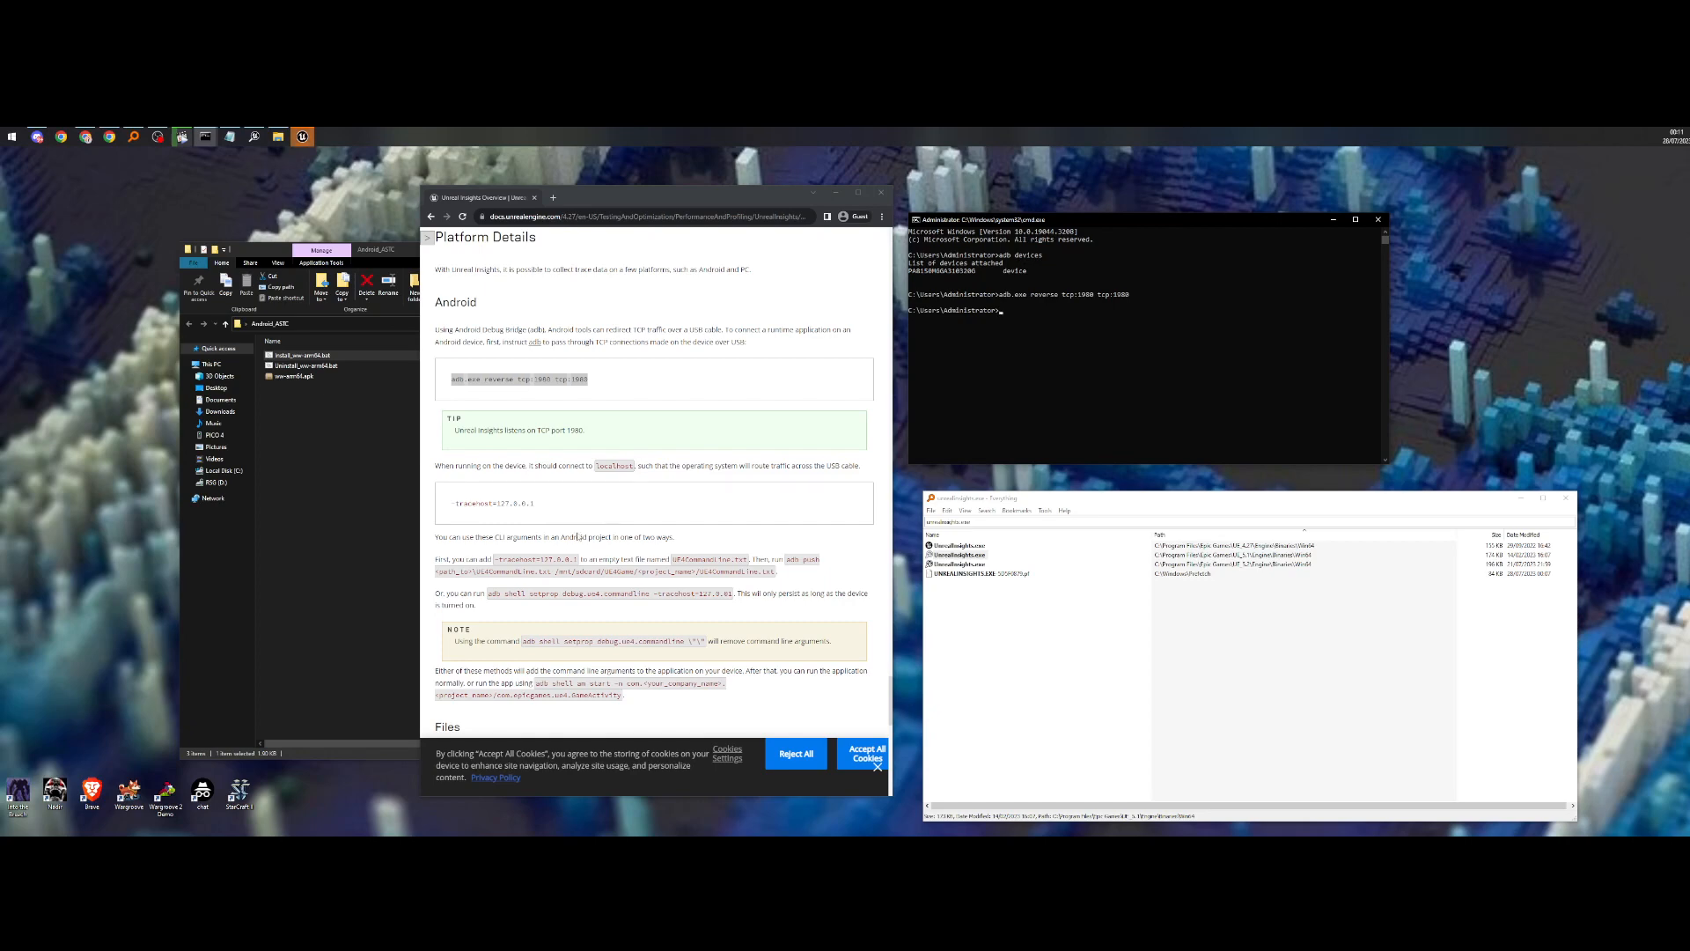
scroll(down, 3)
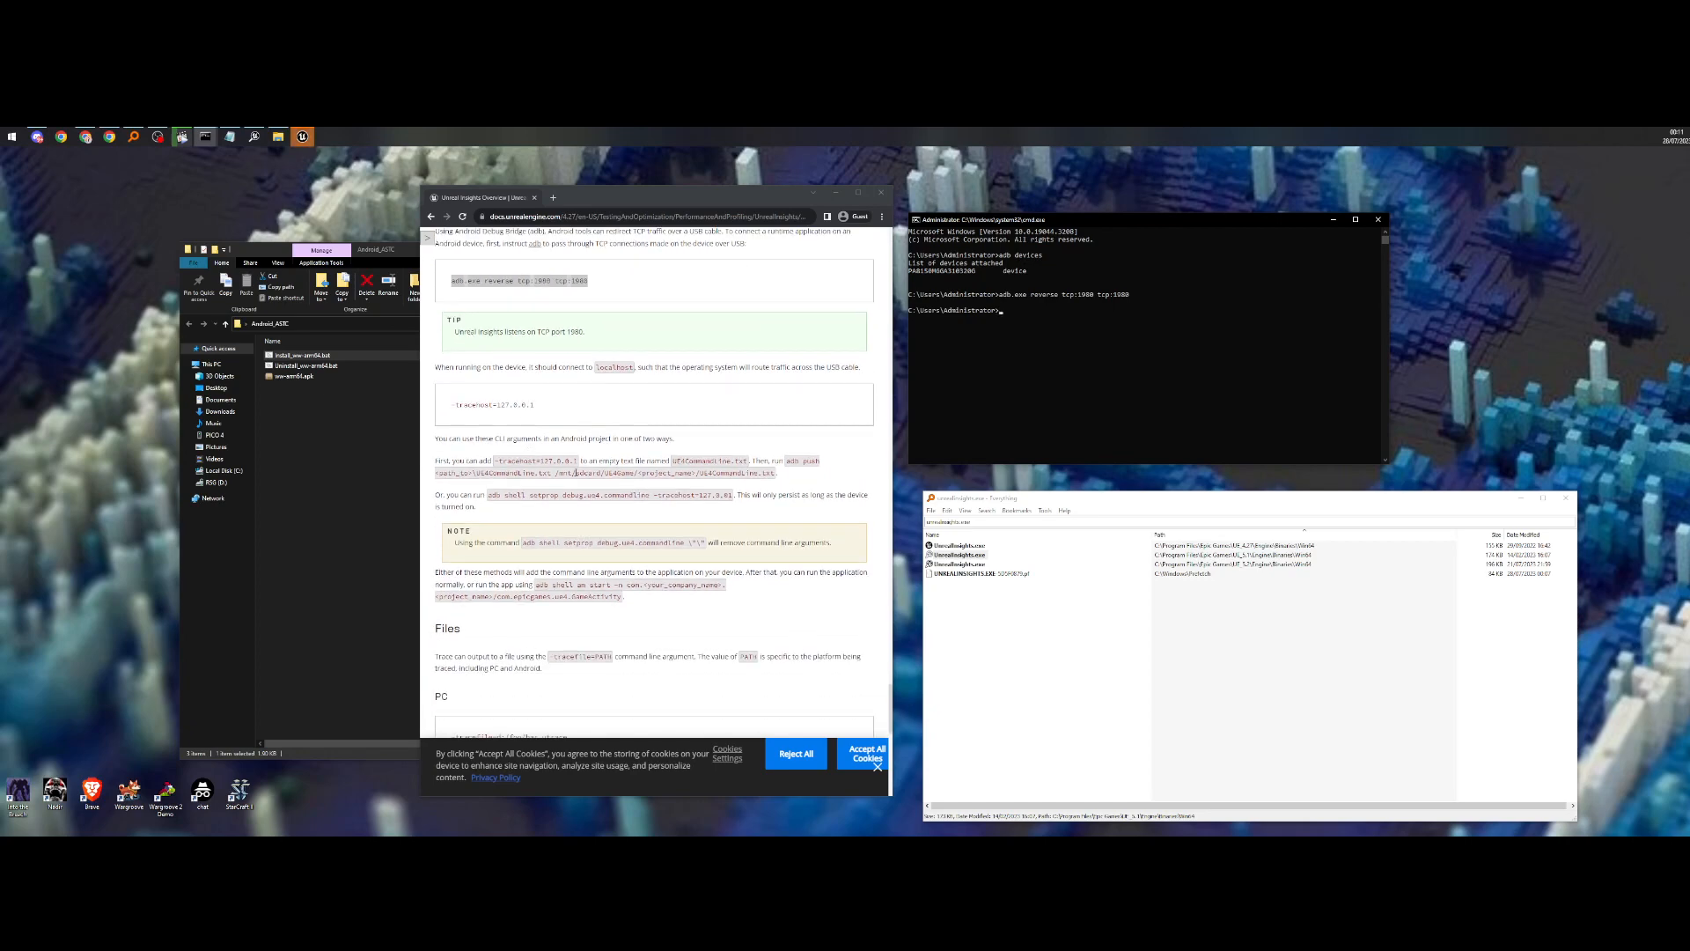
scroll(down, 3)
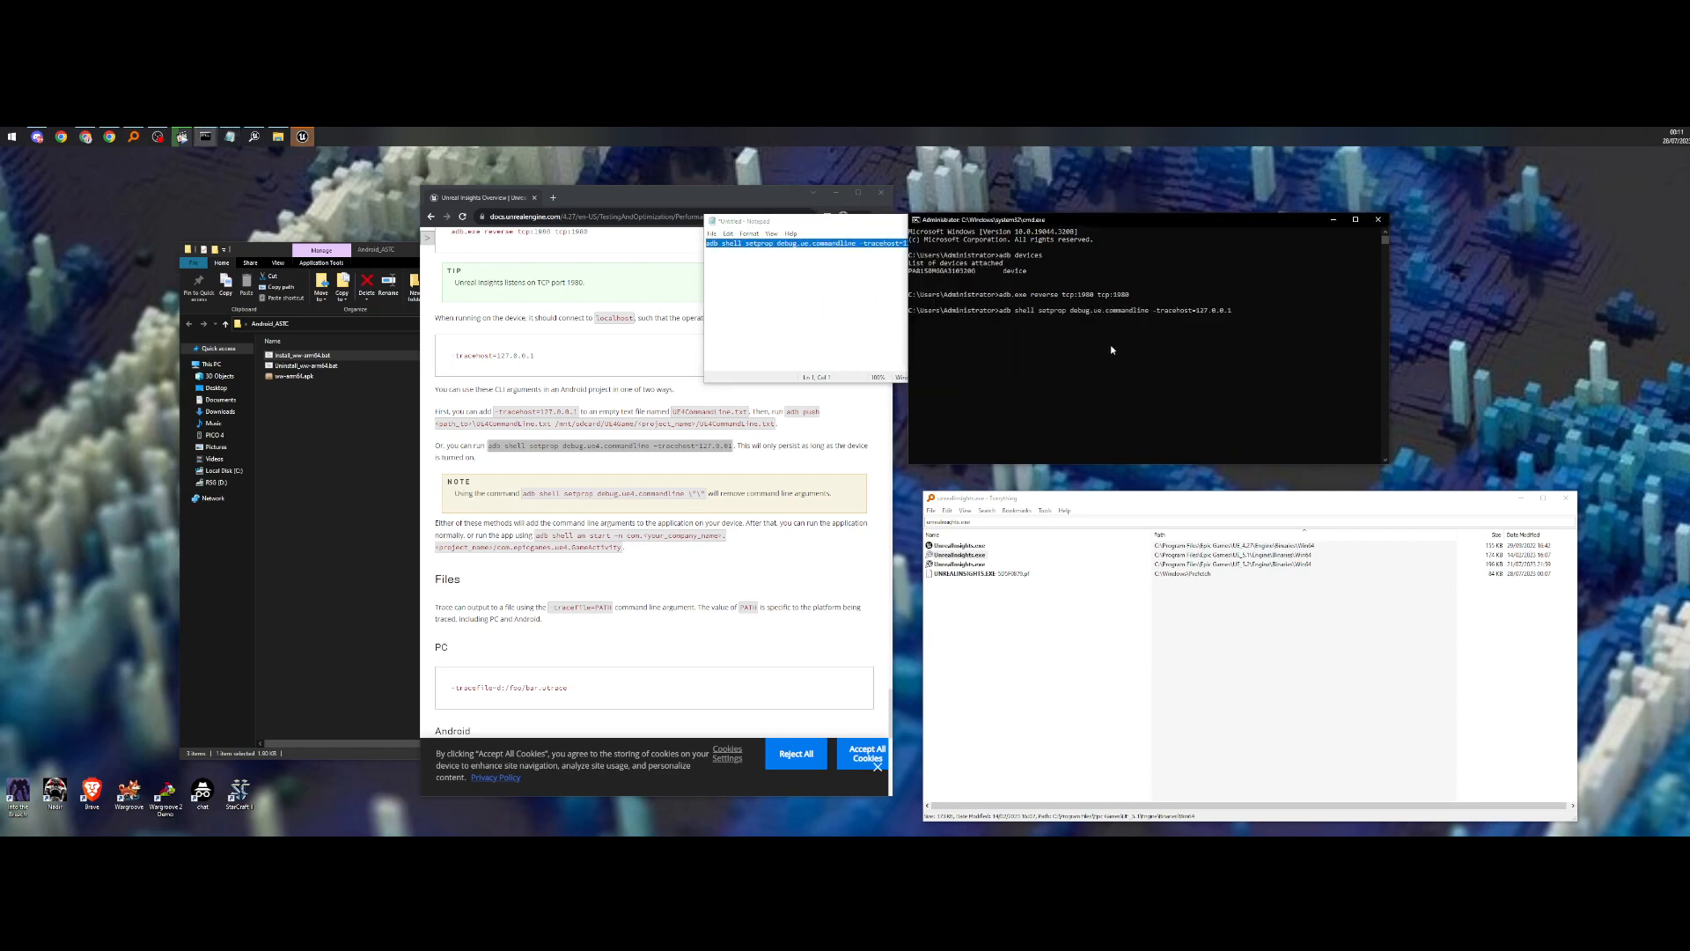
mouse_move(1250, 332)
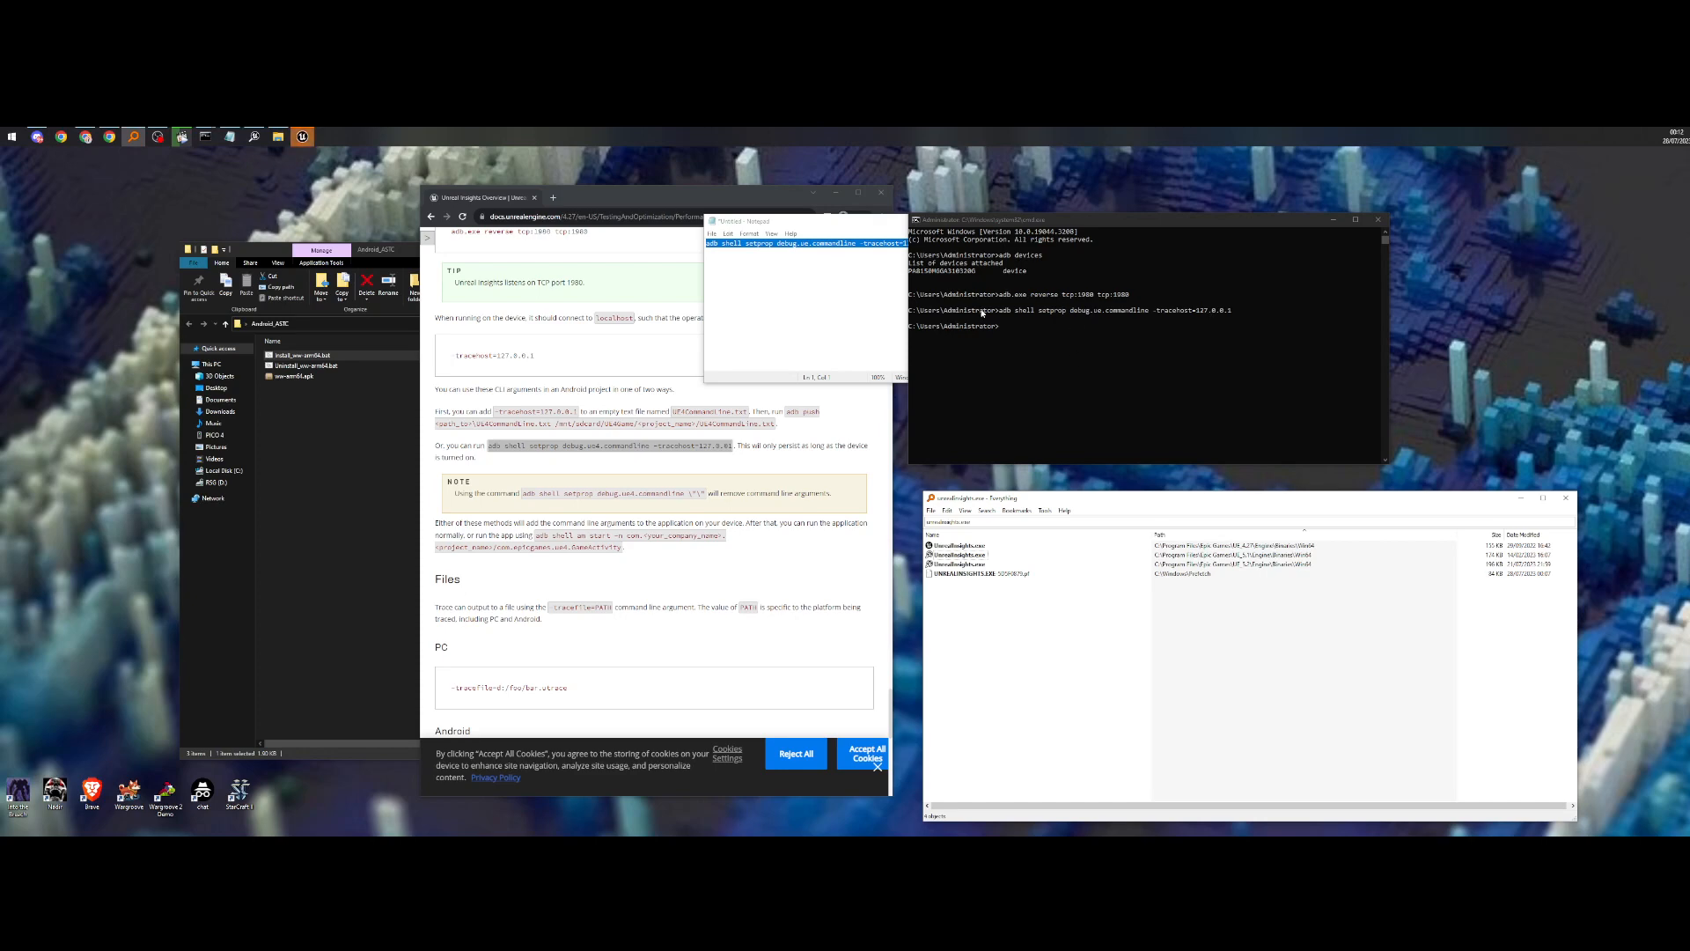
mouse_move(976, 565)
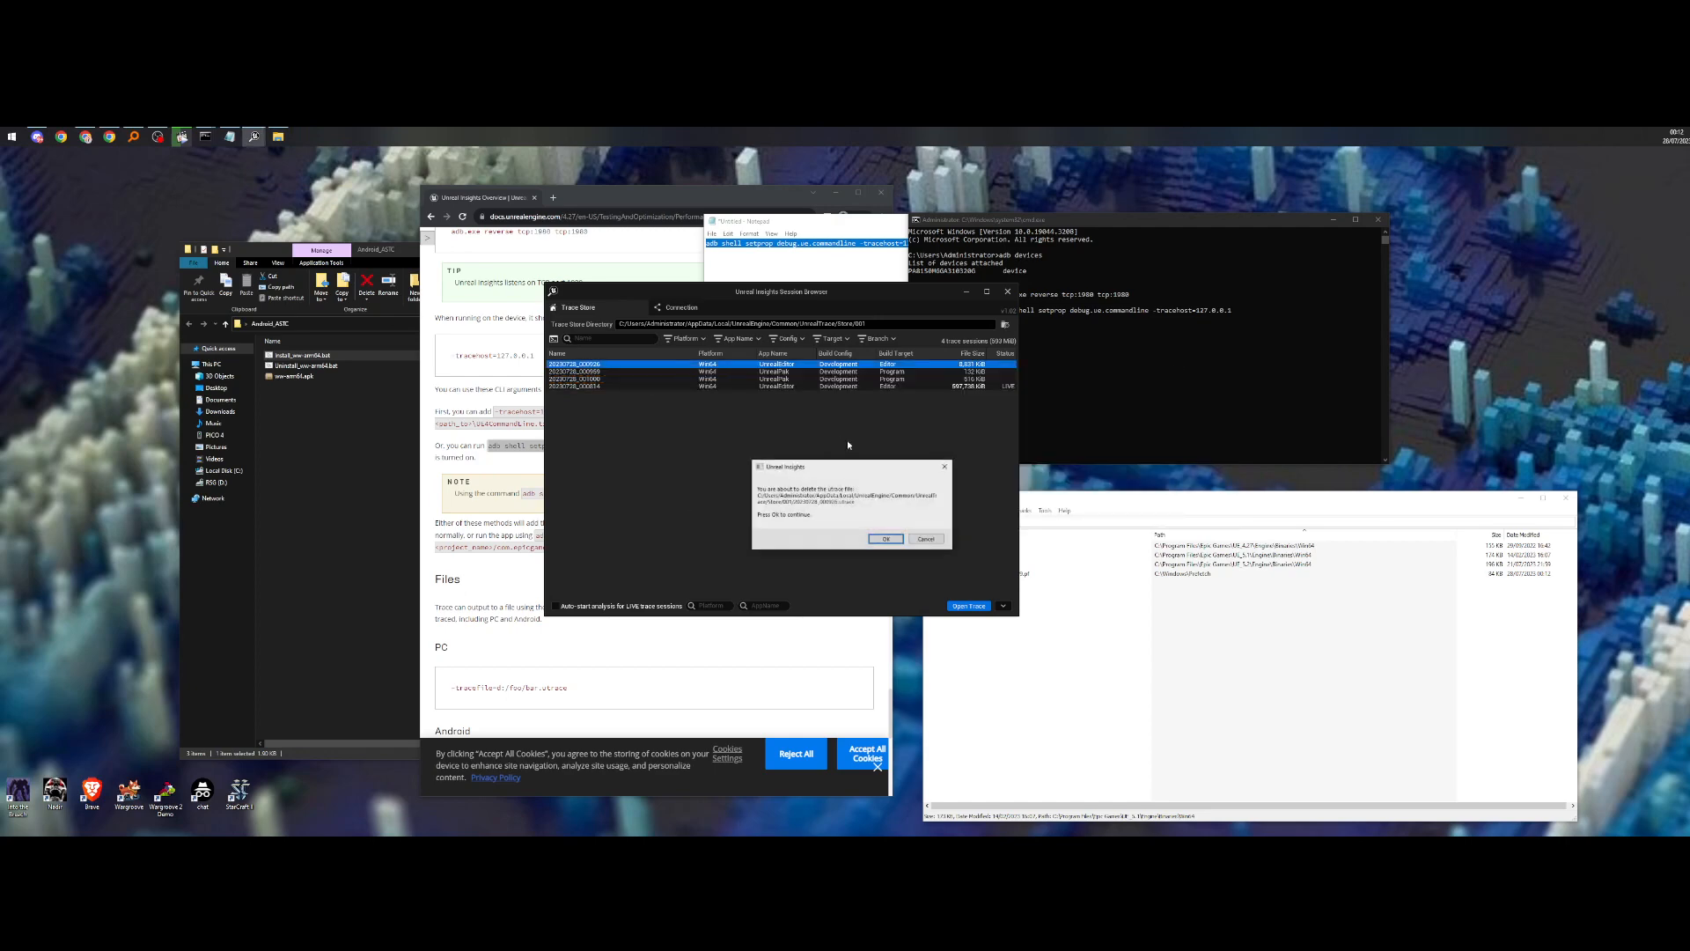
Step: Confirm deletion of the three old trace sessions in the Session Browser
click(884, 538)
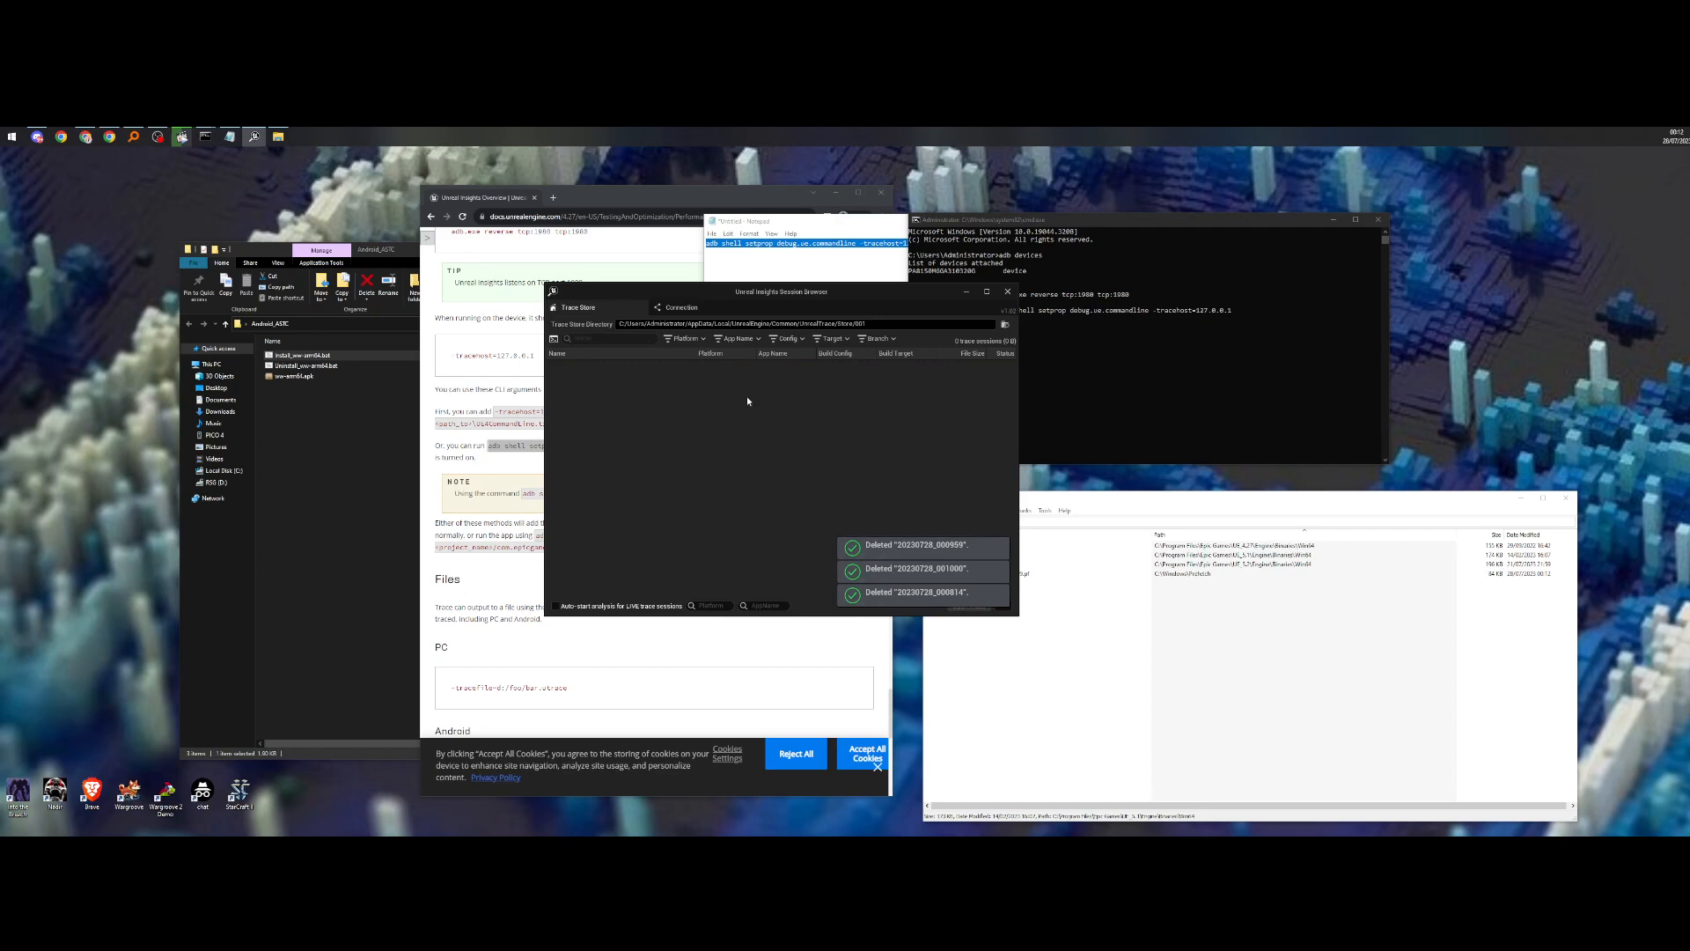
mouse_move(796, 433)
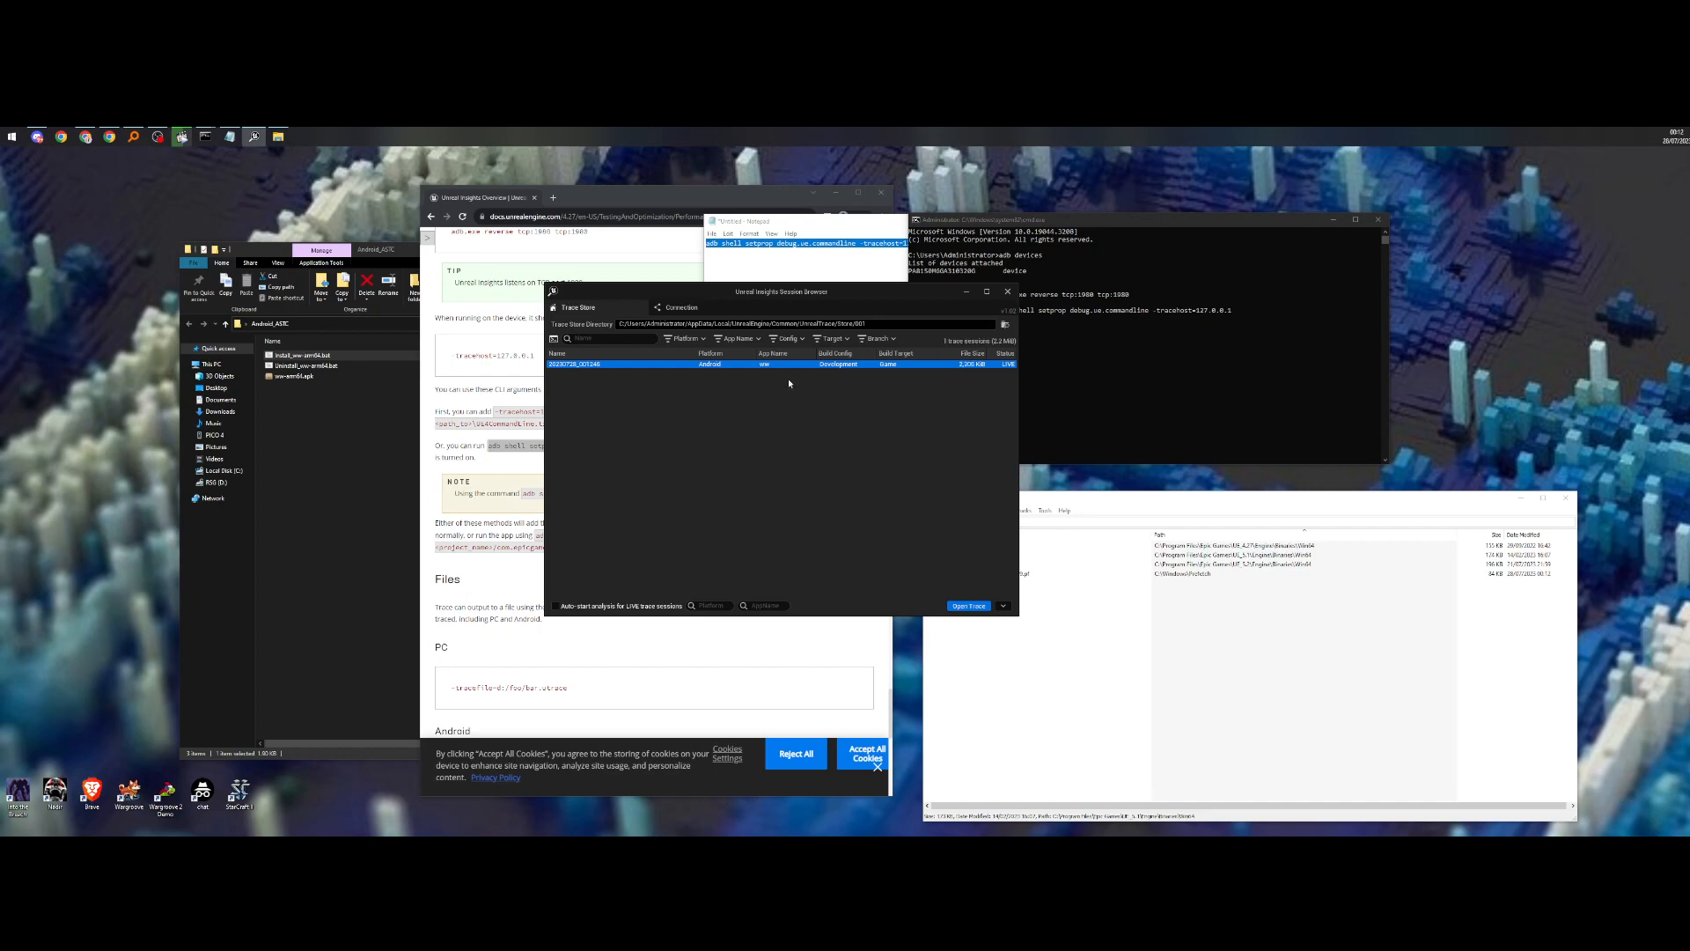
mouse_move(782, 402)
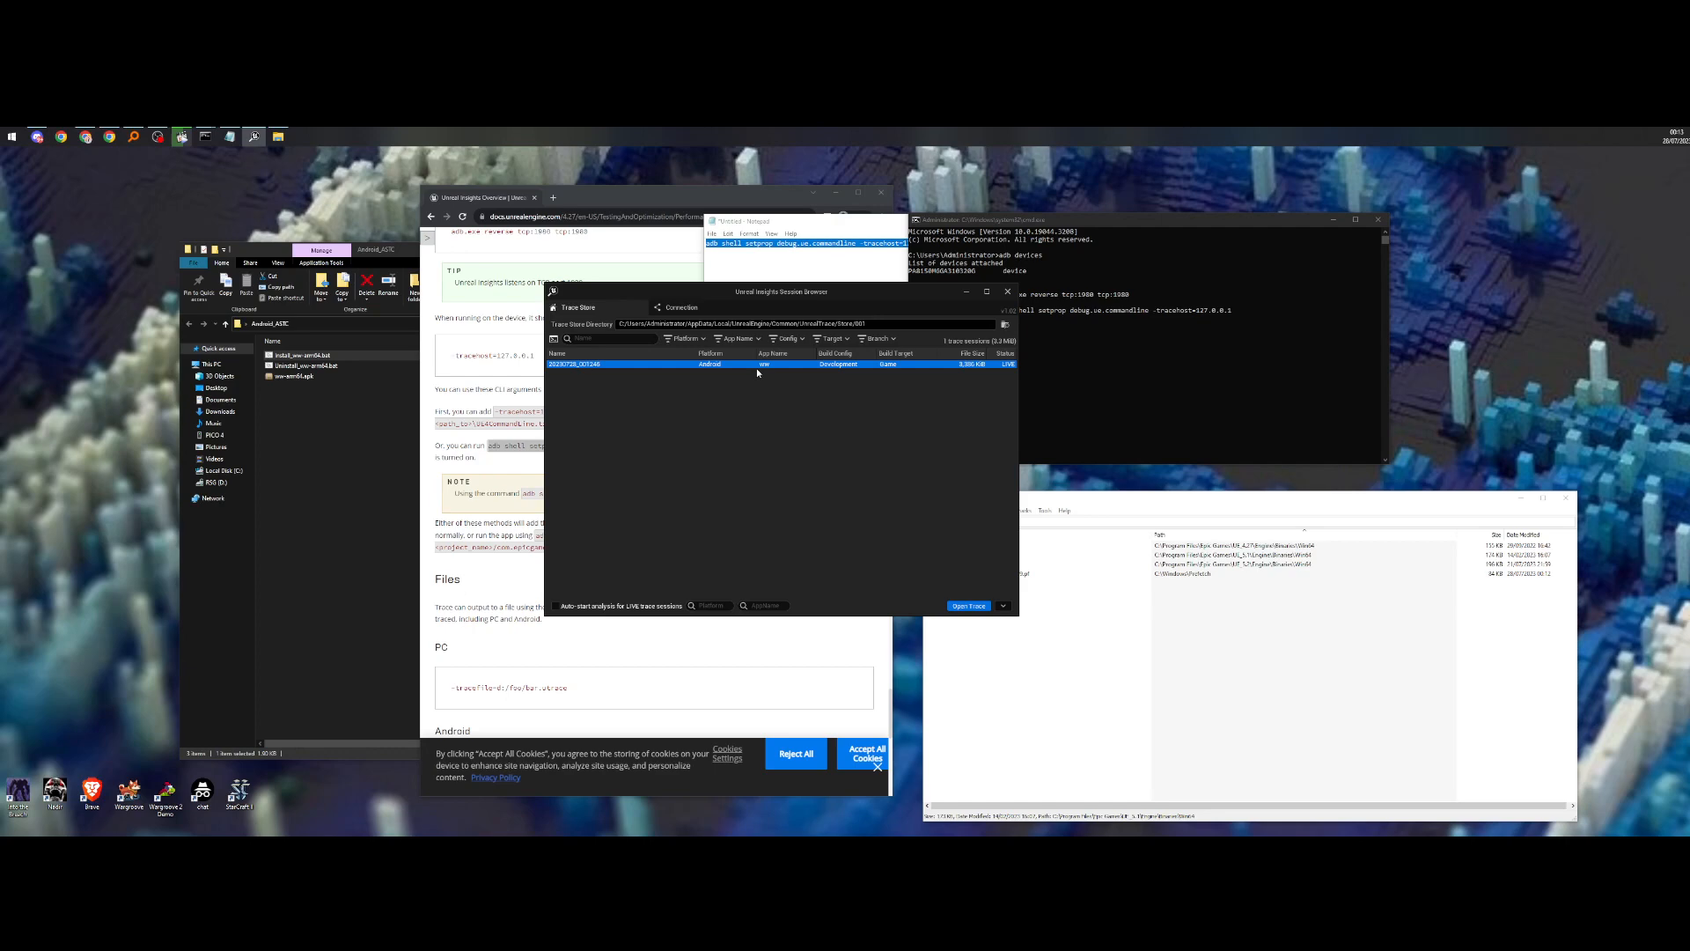
mouse_move(722, 365)
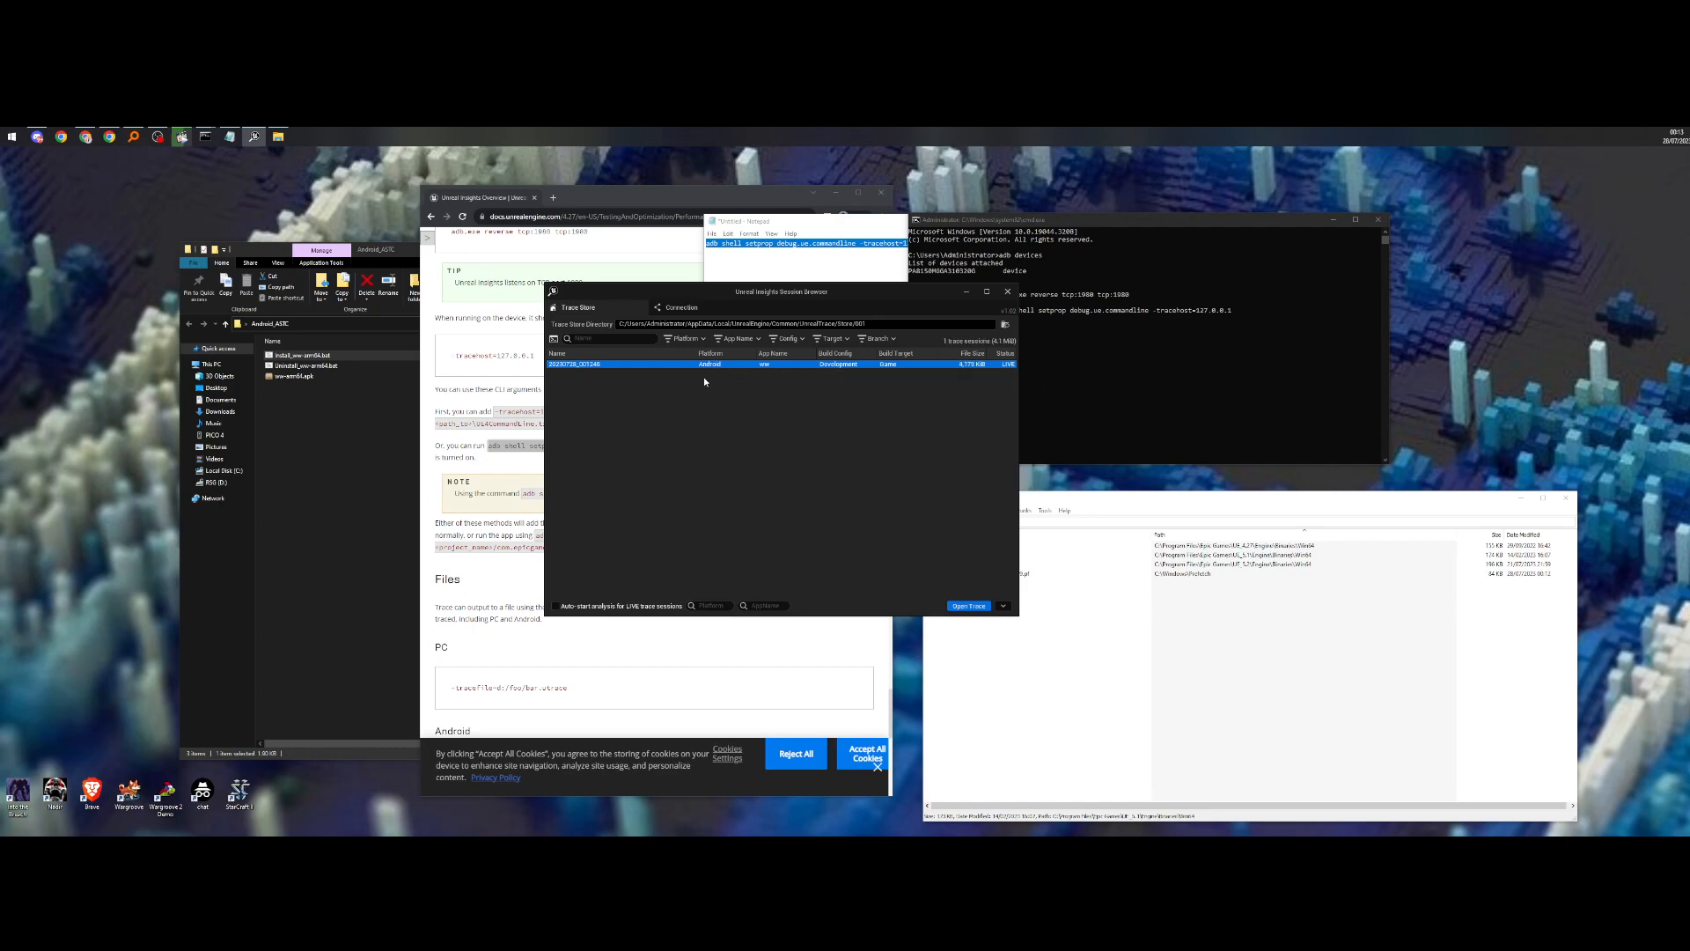
Step: Select the LIVE Android session in the Trace Store and open it
click(966, 605)
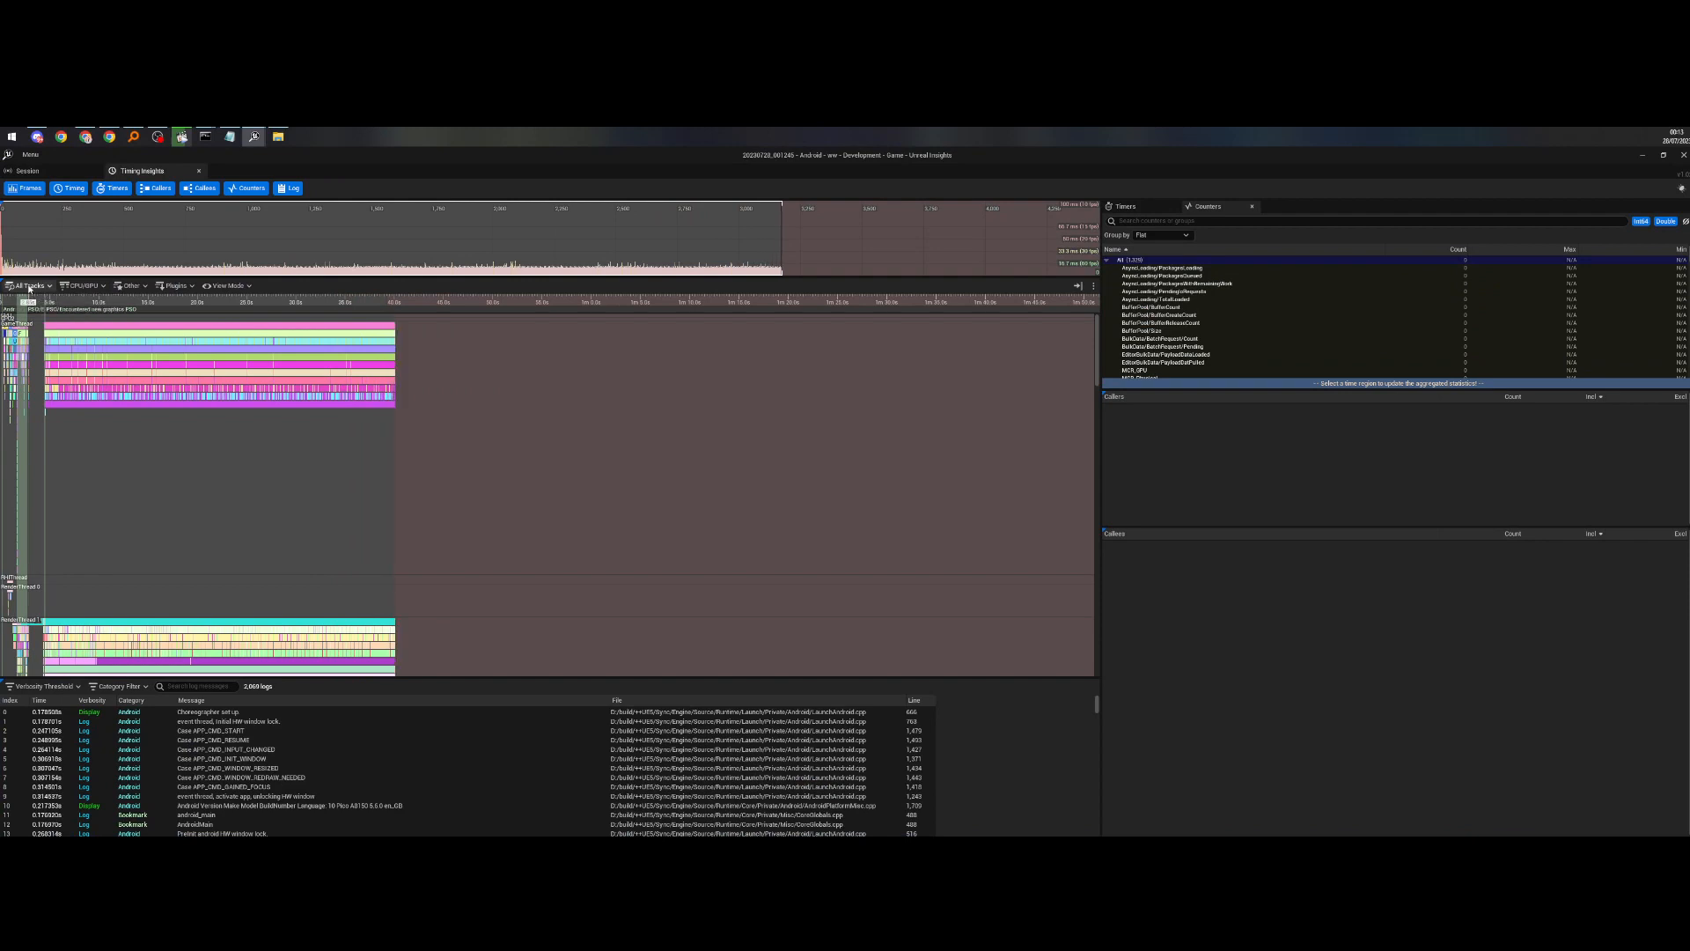
Step: Open the All Tracks menu in Timing Insights
click(30, 285)
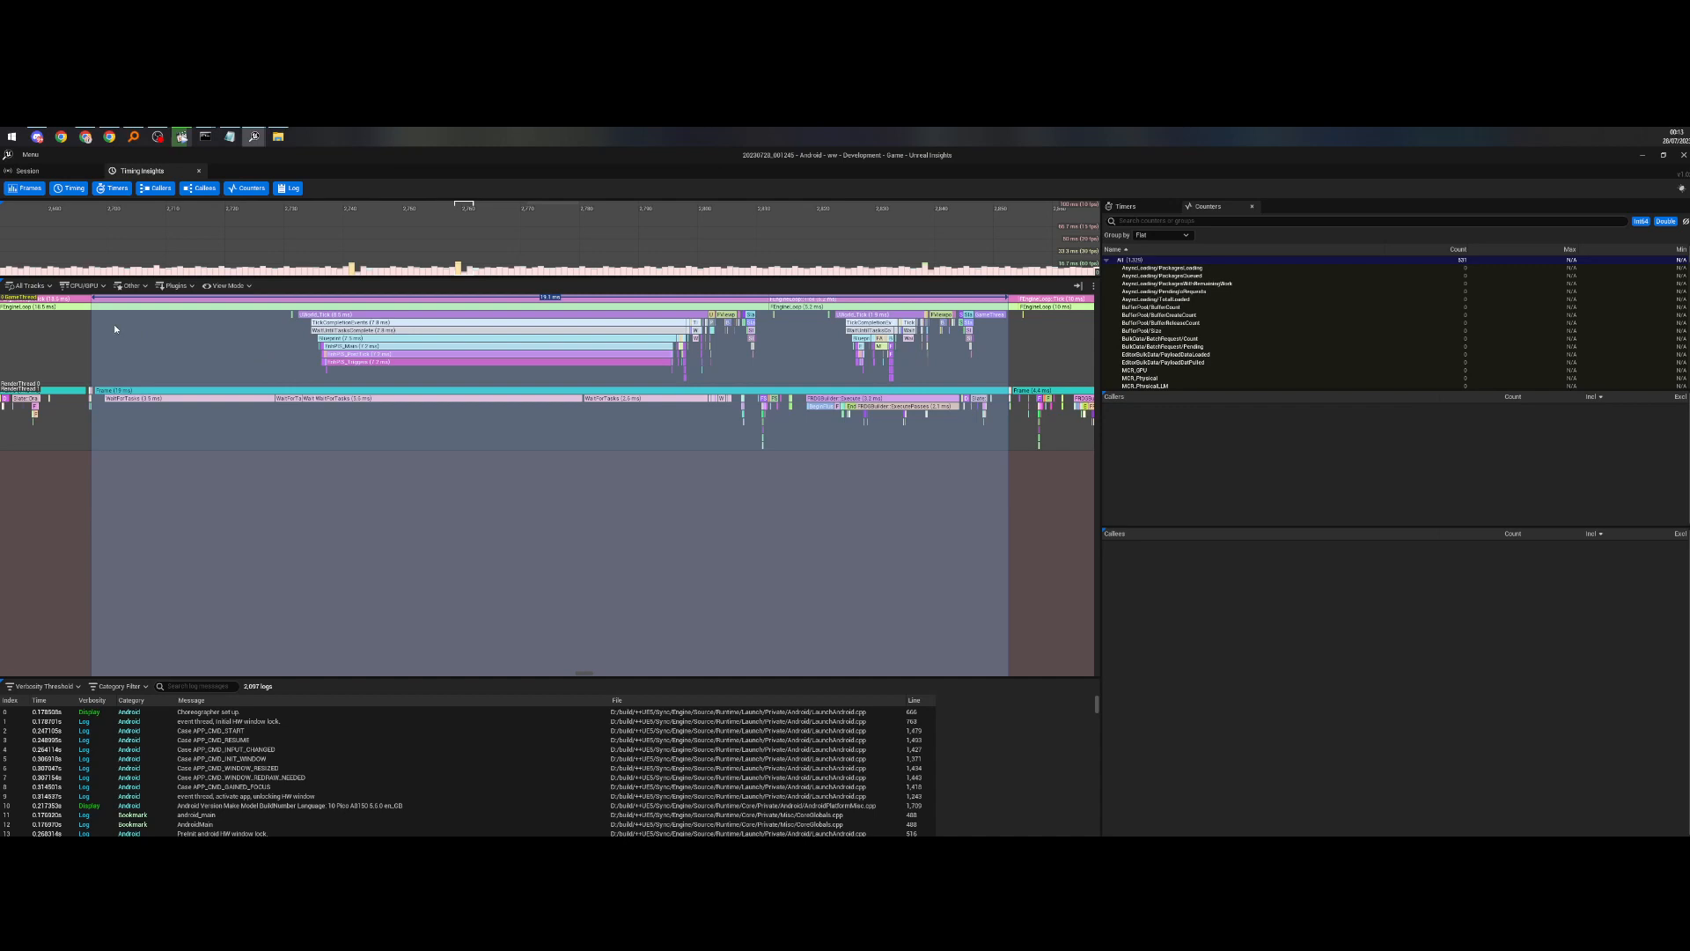
mouse_move(43, 390)
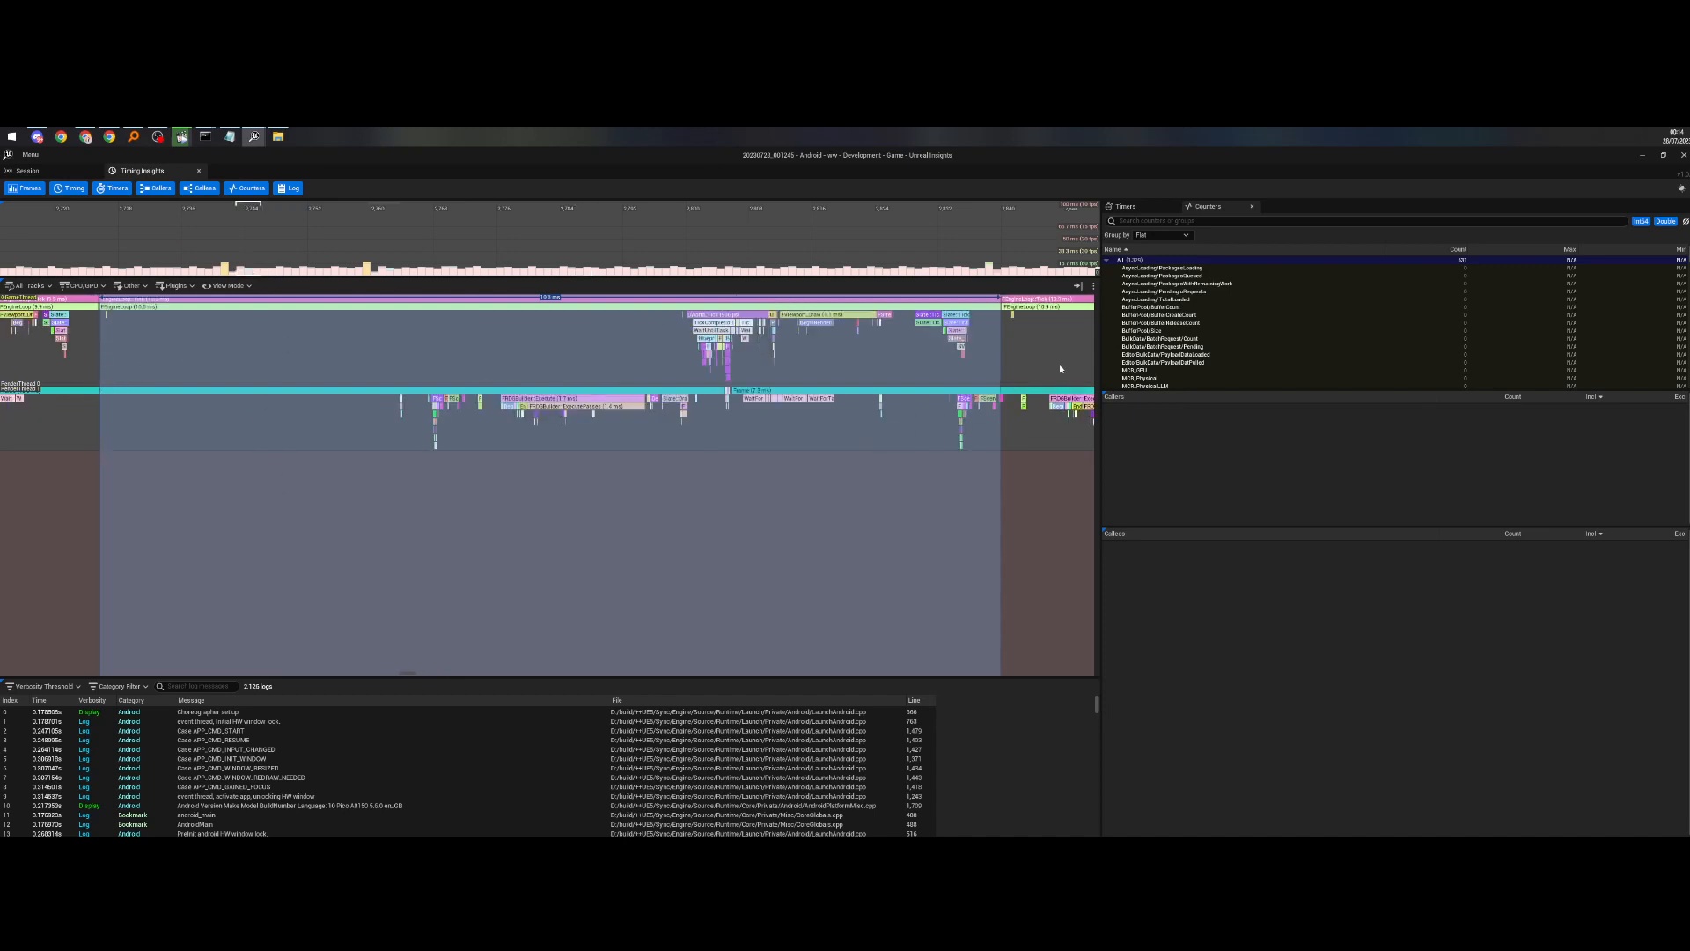
mouse_move(1002, 307)
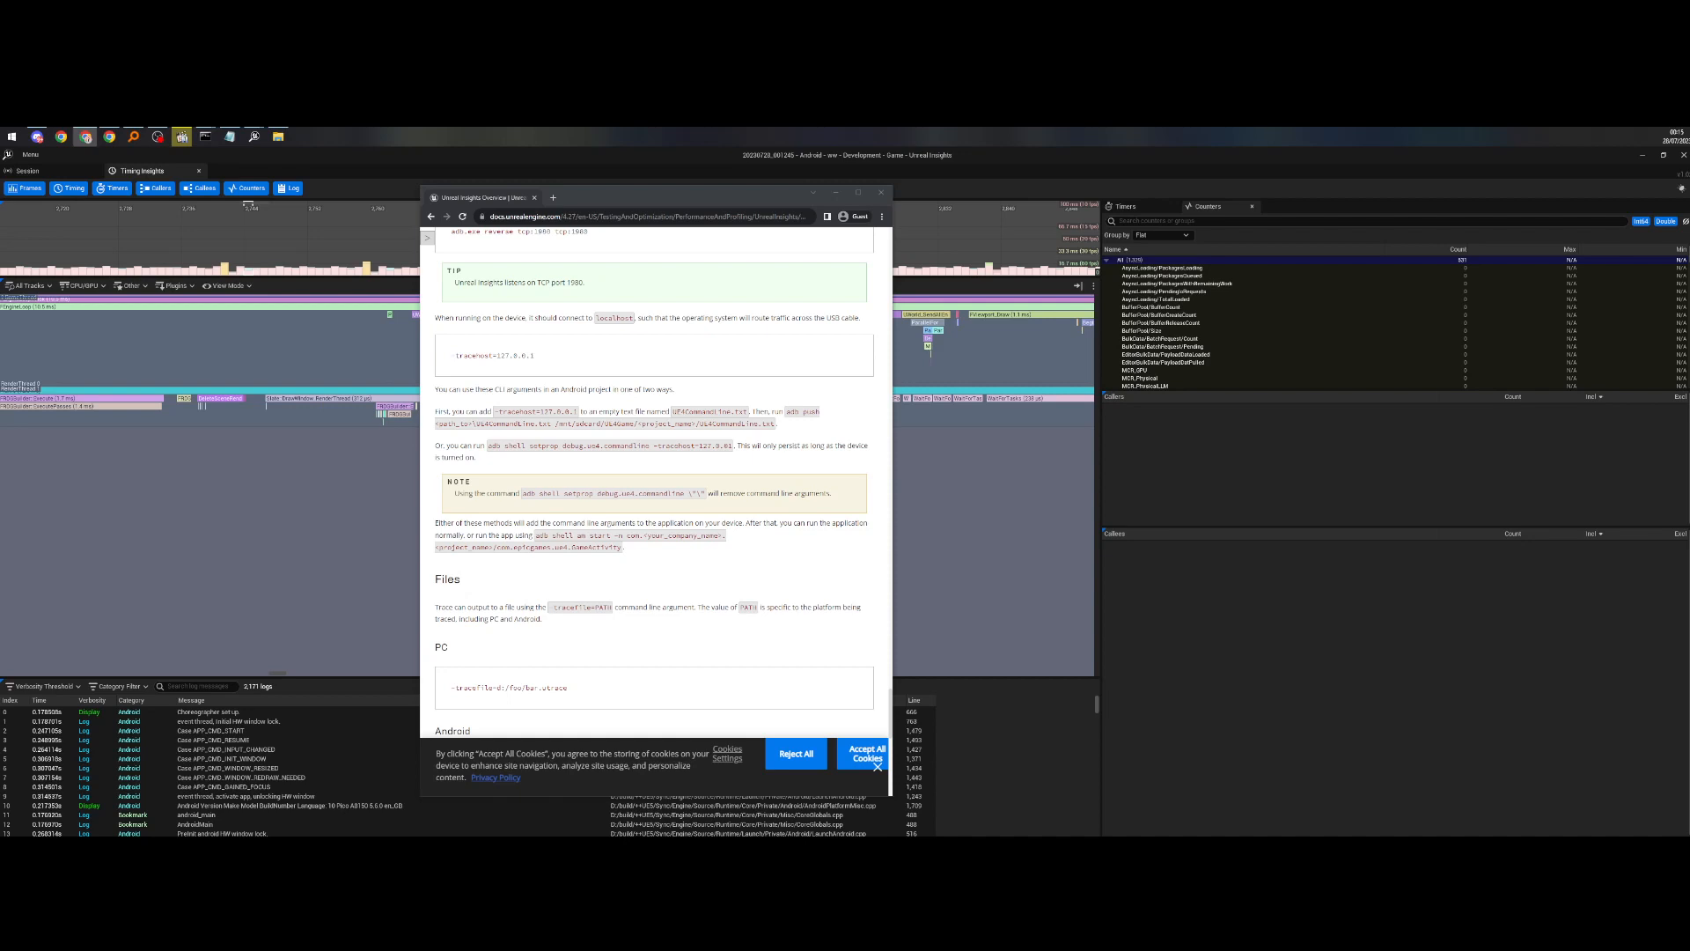
Step: Switch to the Meta Community Forums tab about Unreal Insights with Quest 2
click(636, 215)
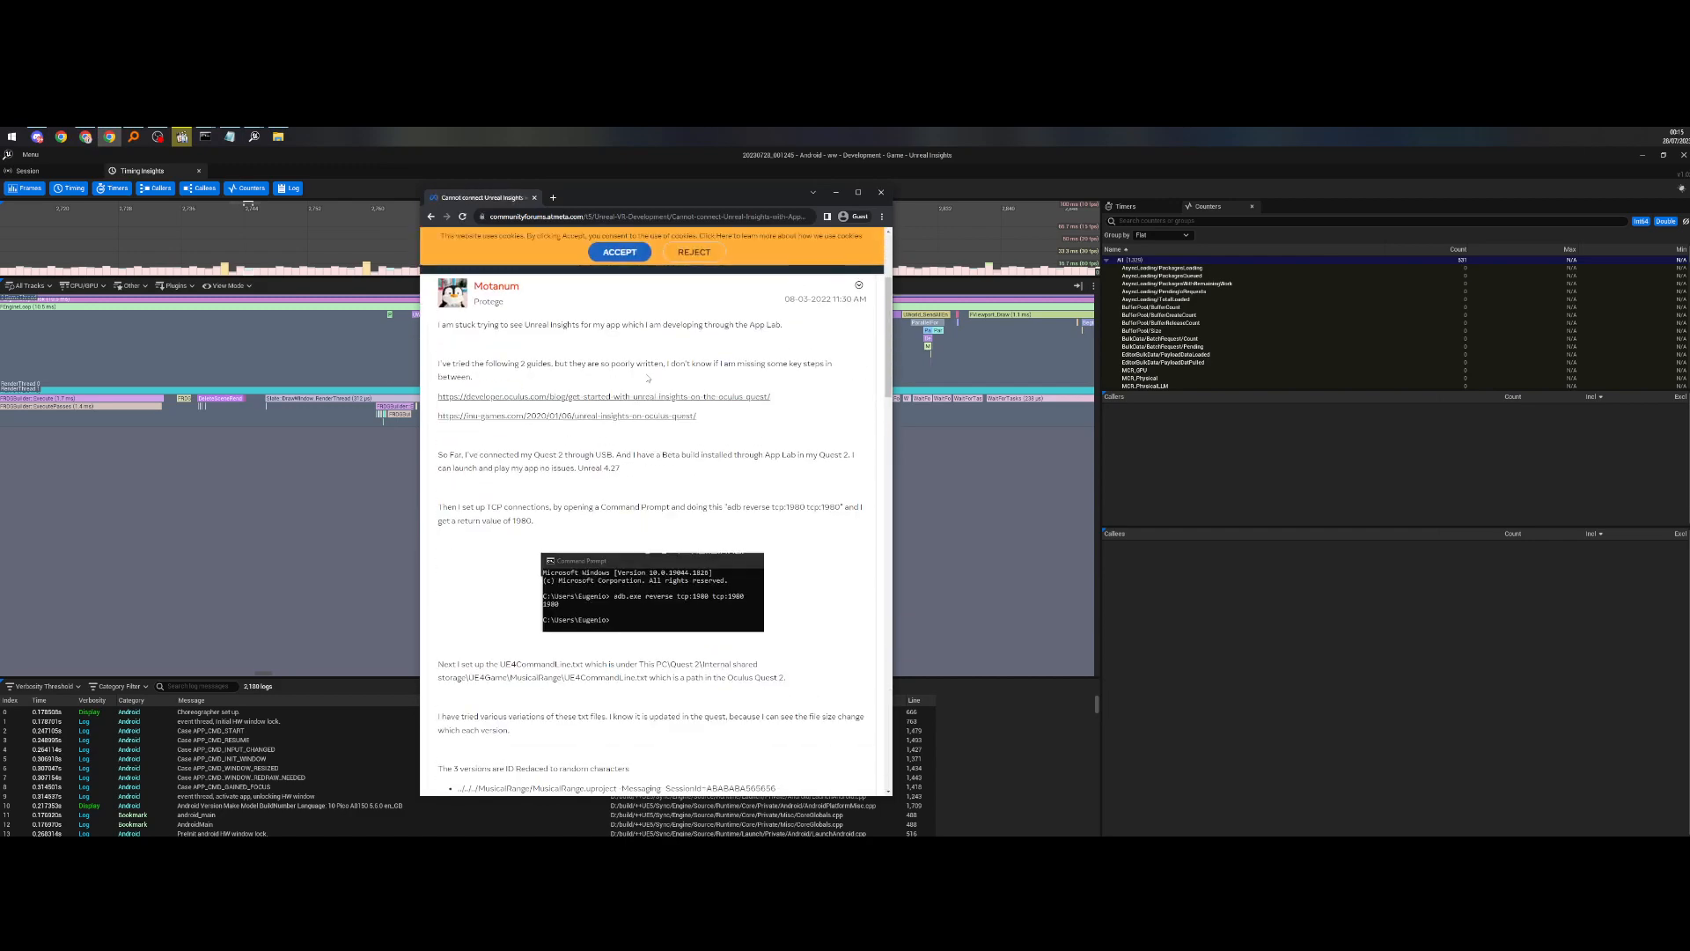
scroll(down, 3)
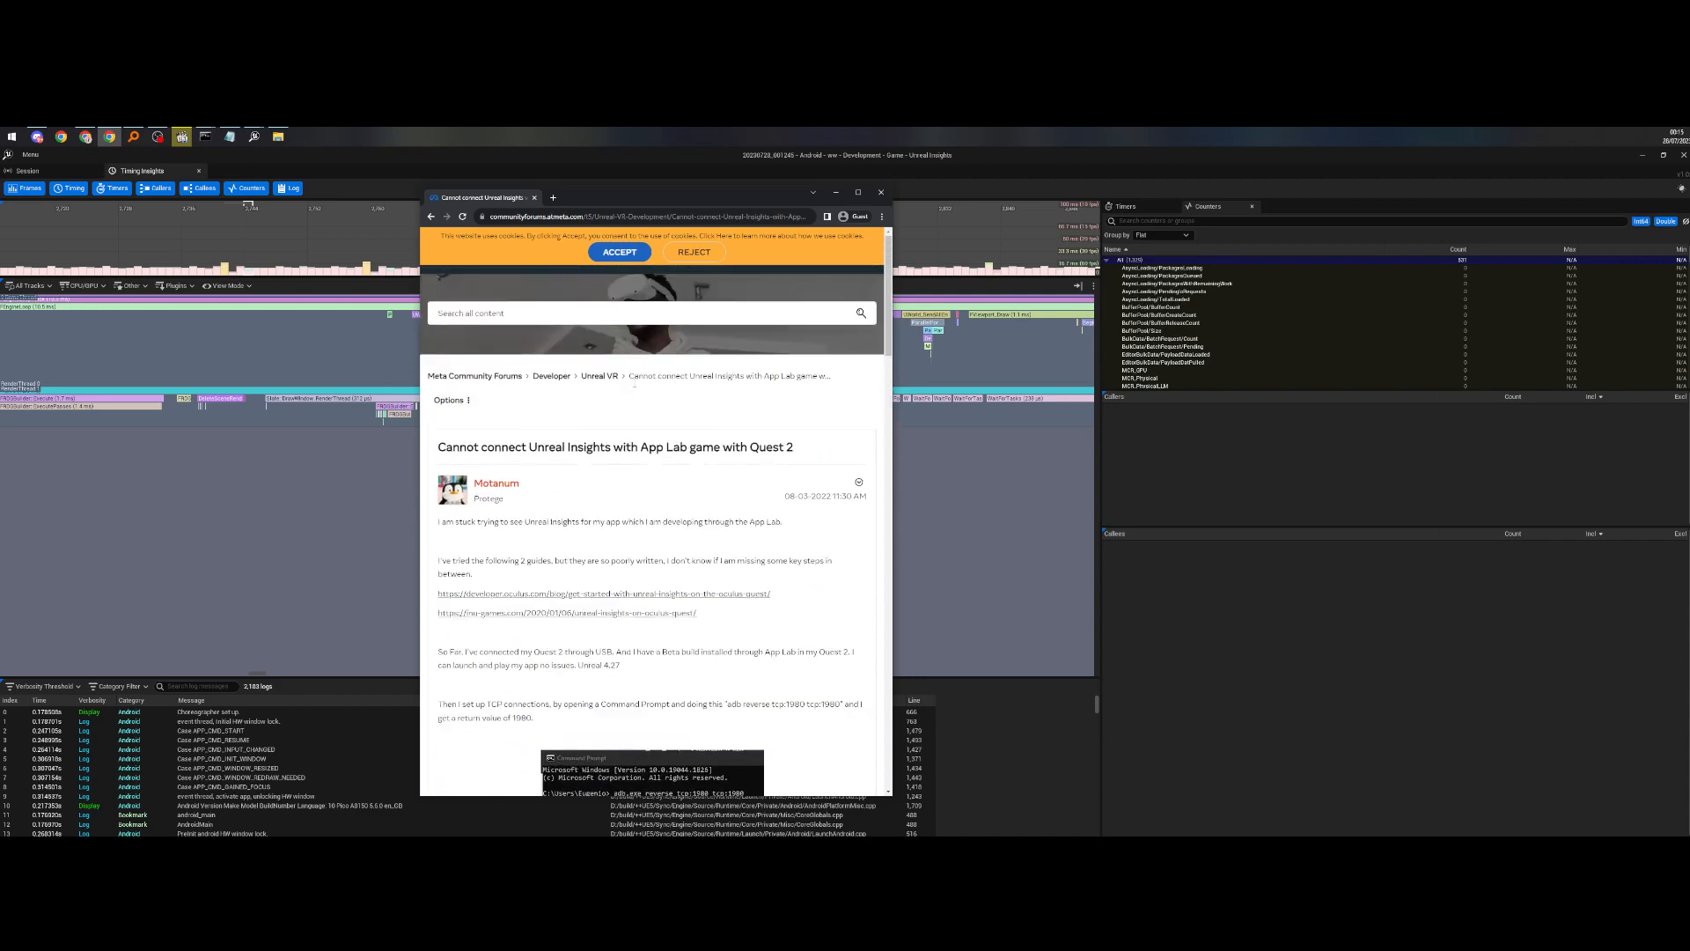
scroll(down, 3)
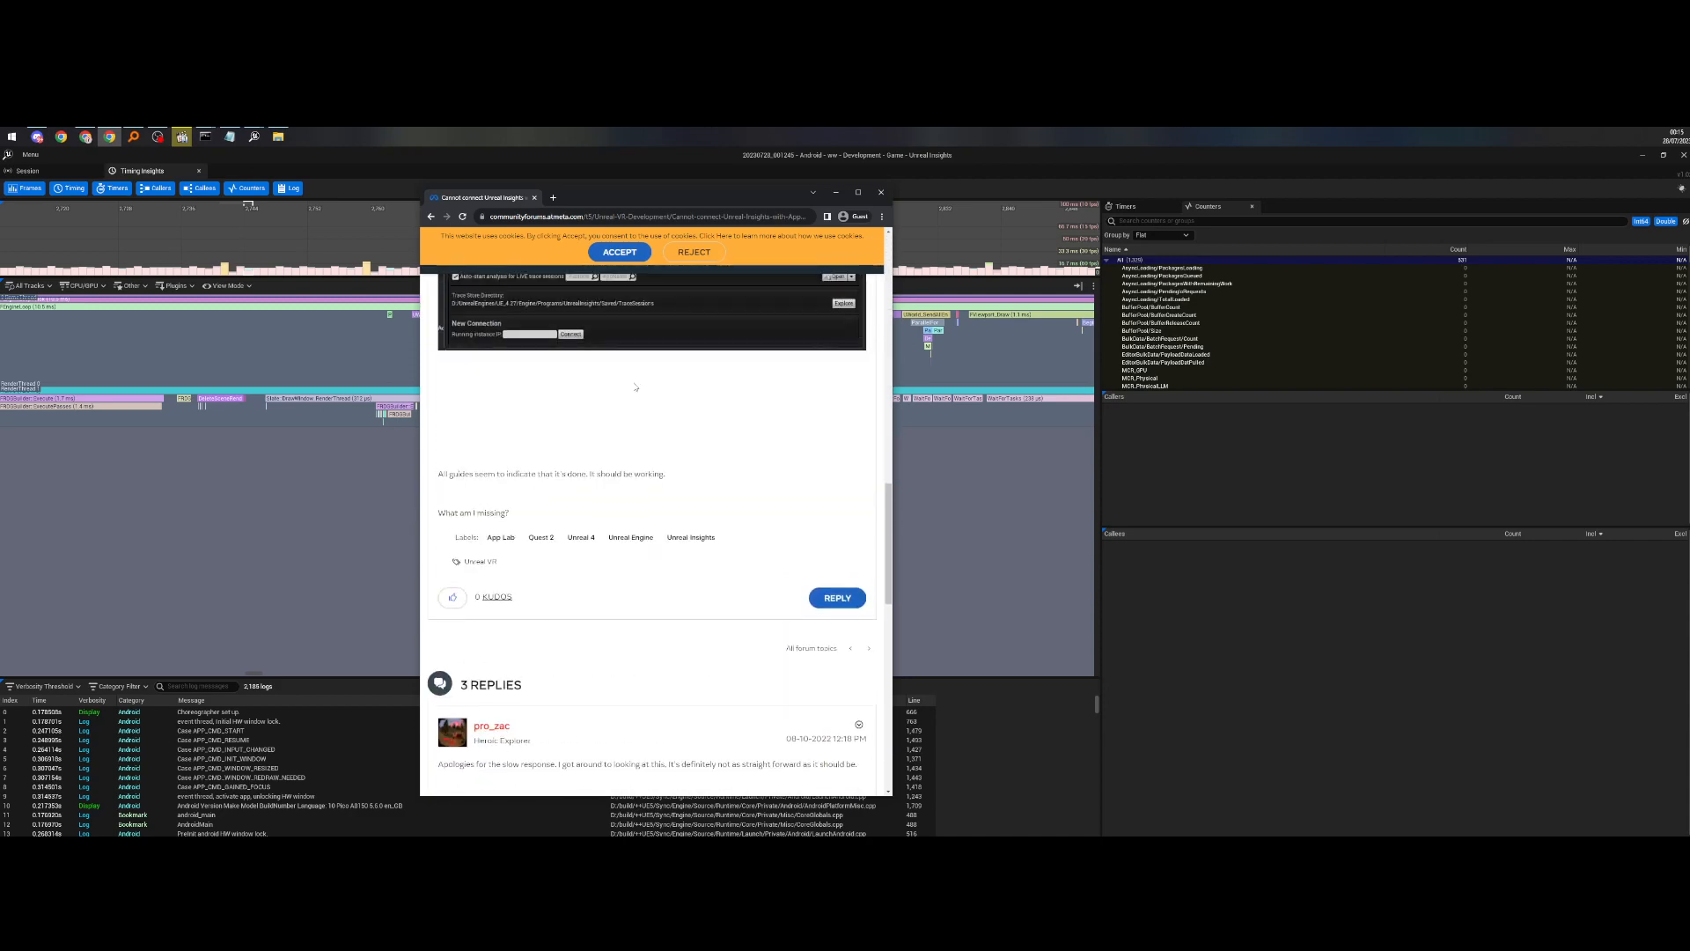
scroll(down, 3)
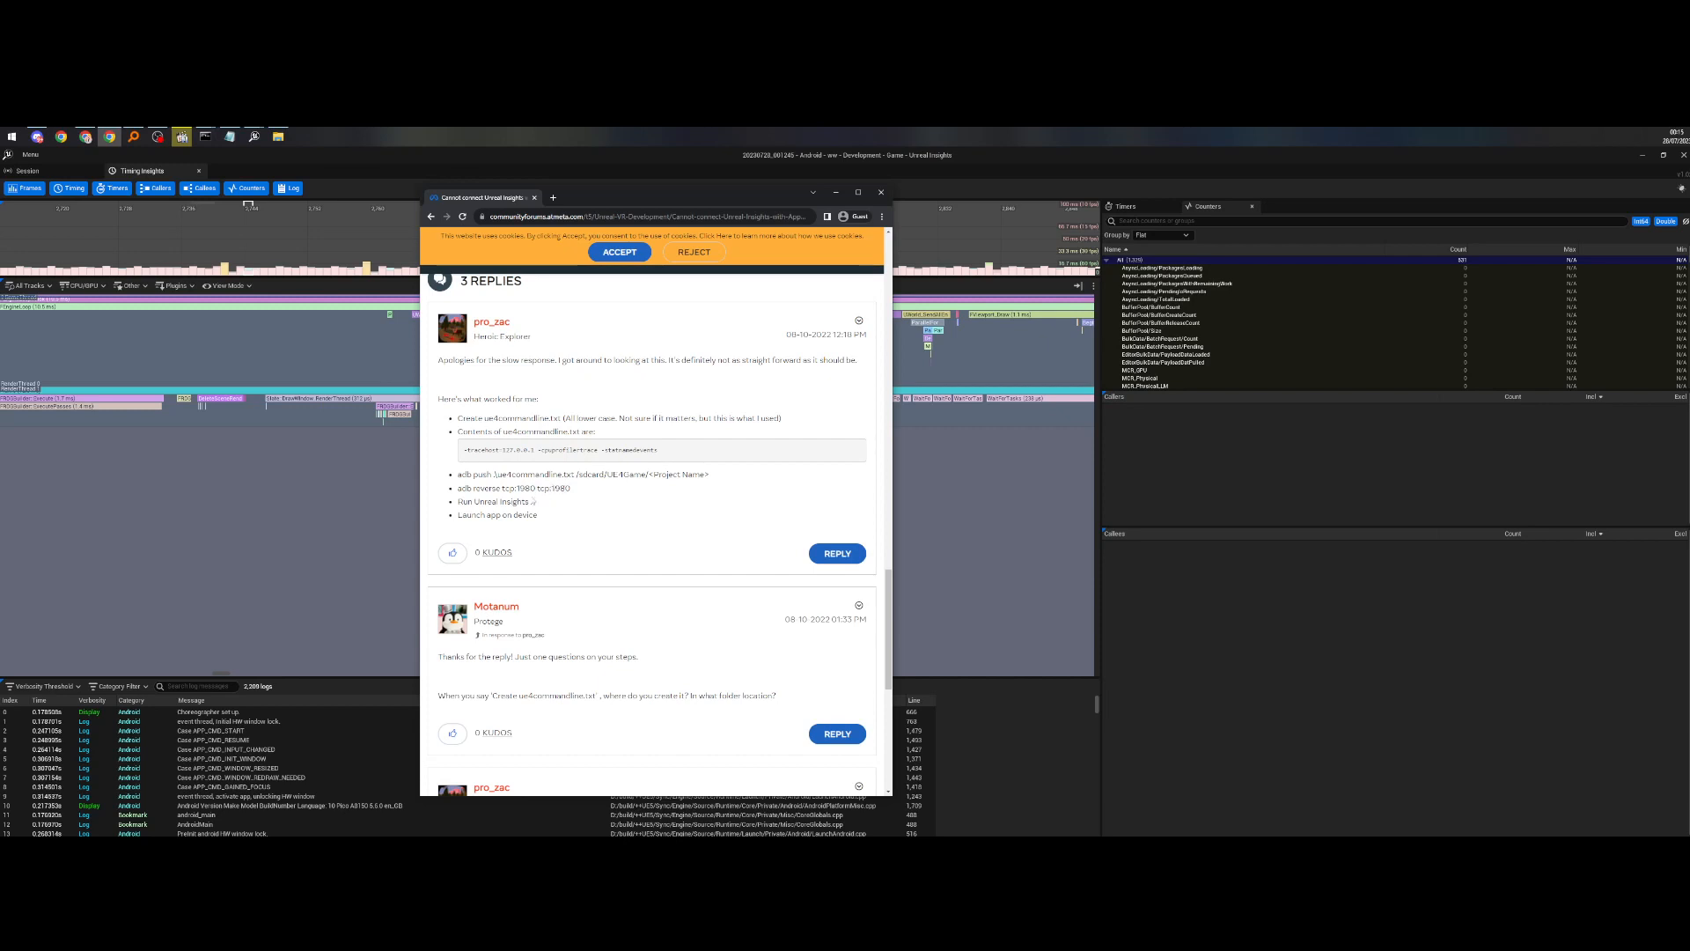
mouse_move(595, 483)
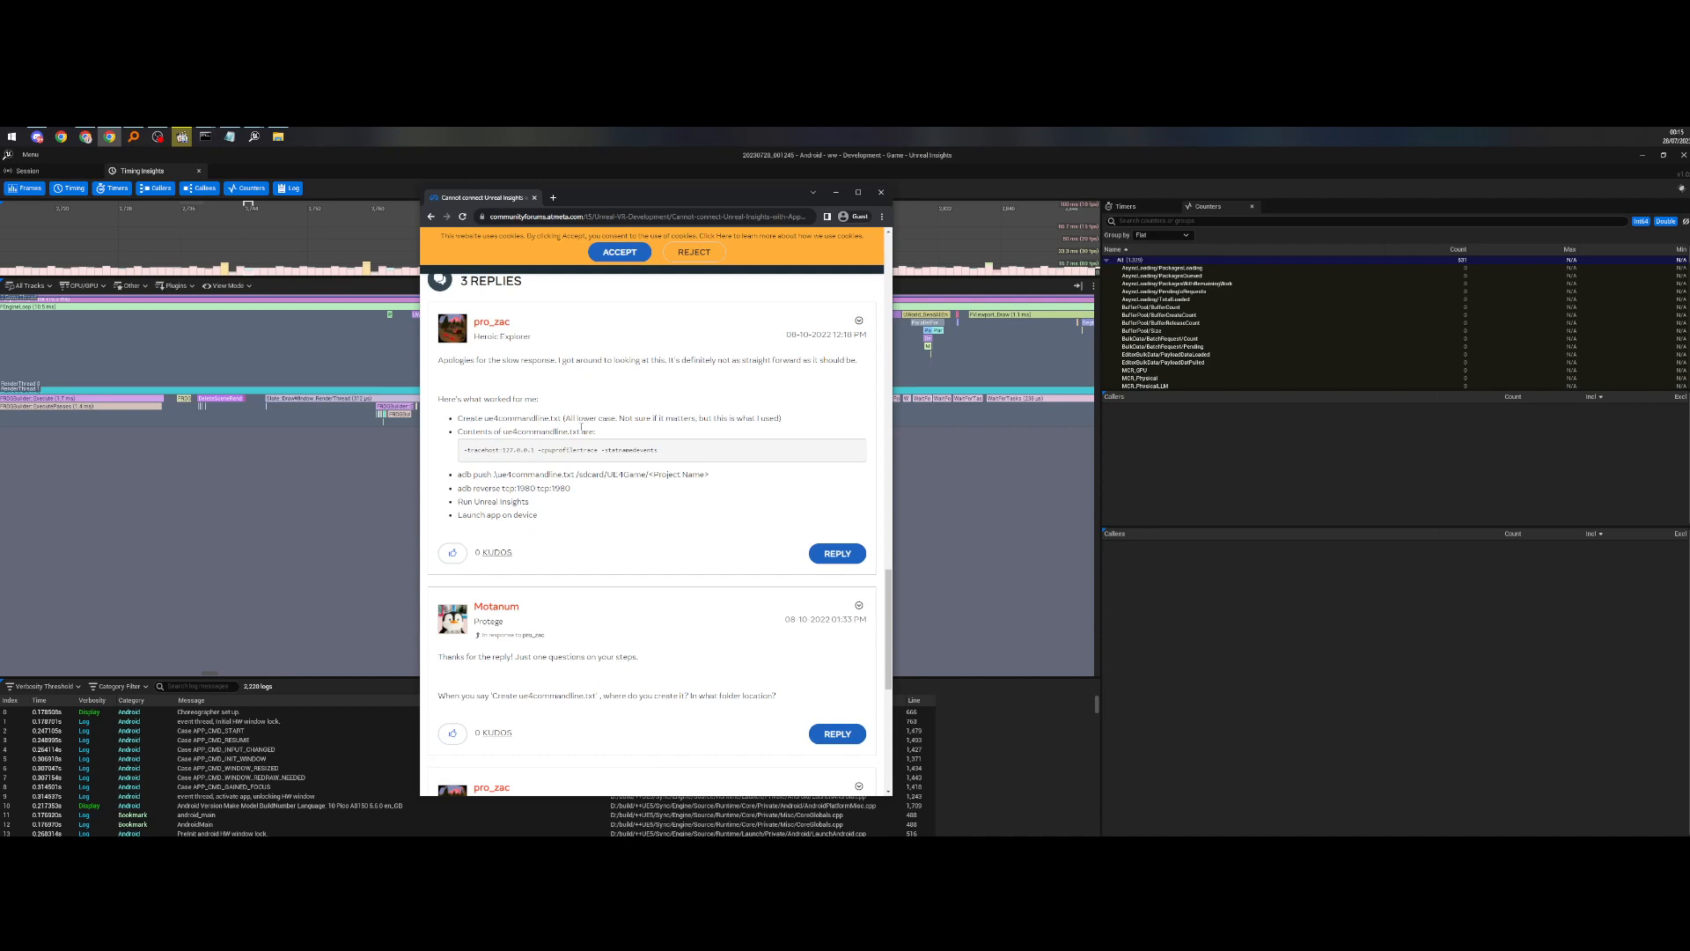
click(882, 192)
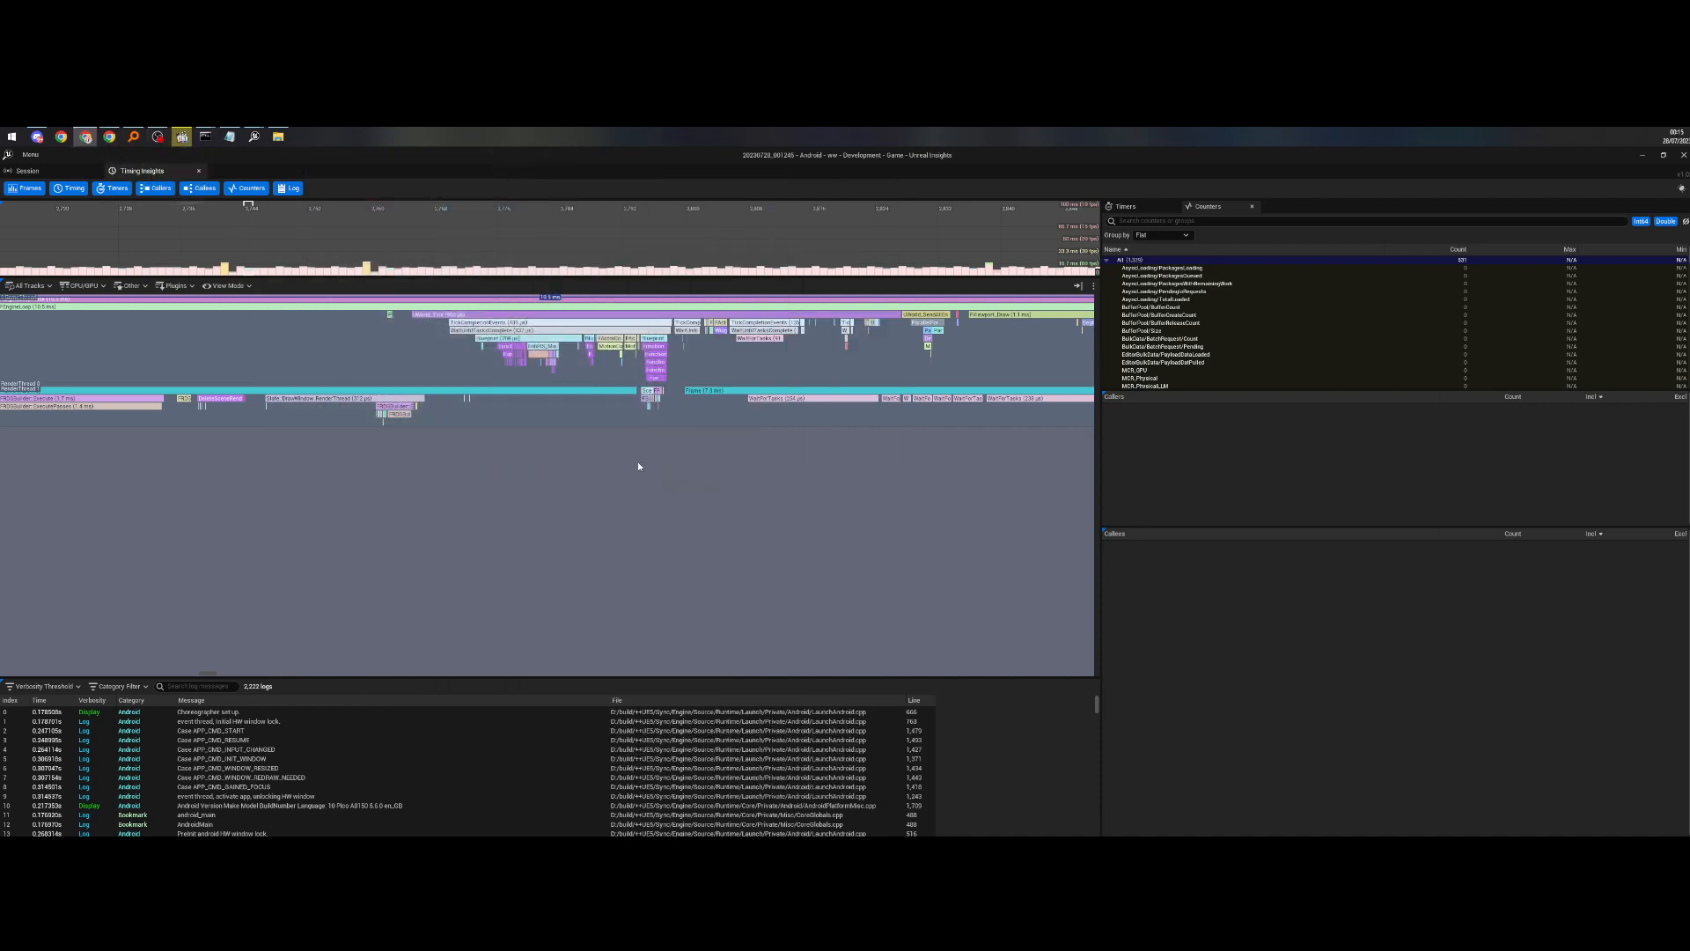